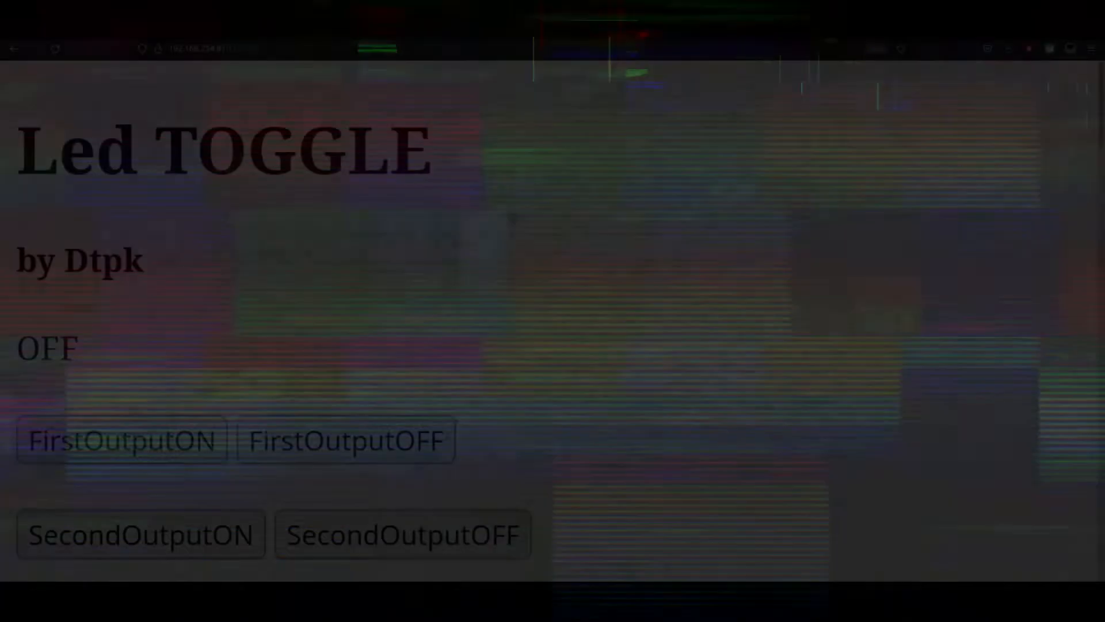
click(121, 440)
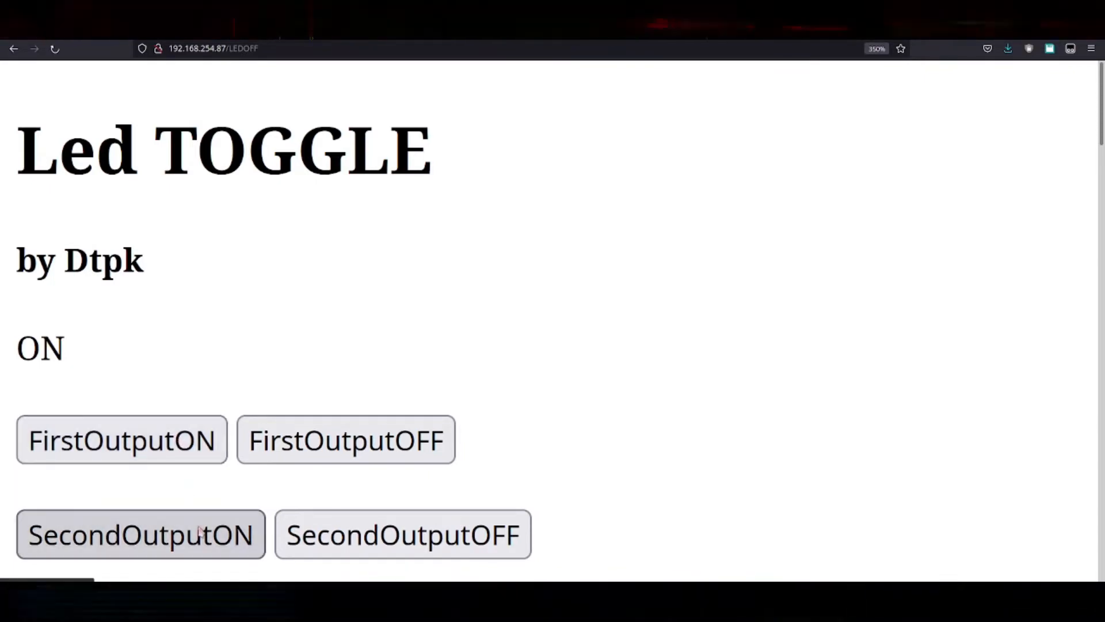
click(402, 533)
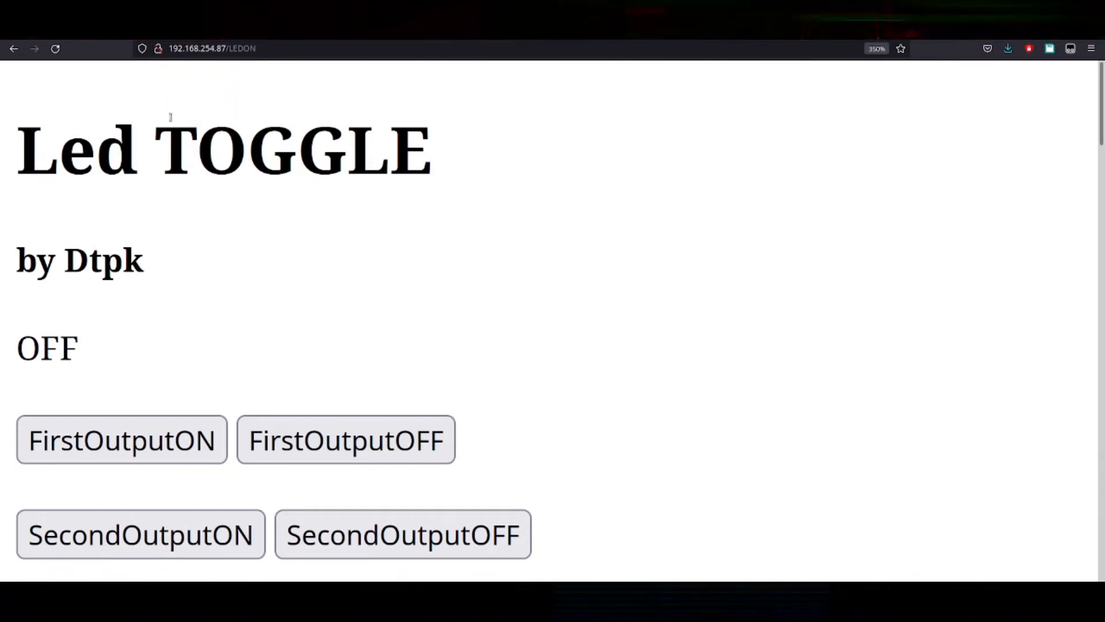
mouse_move(326, 301)
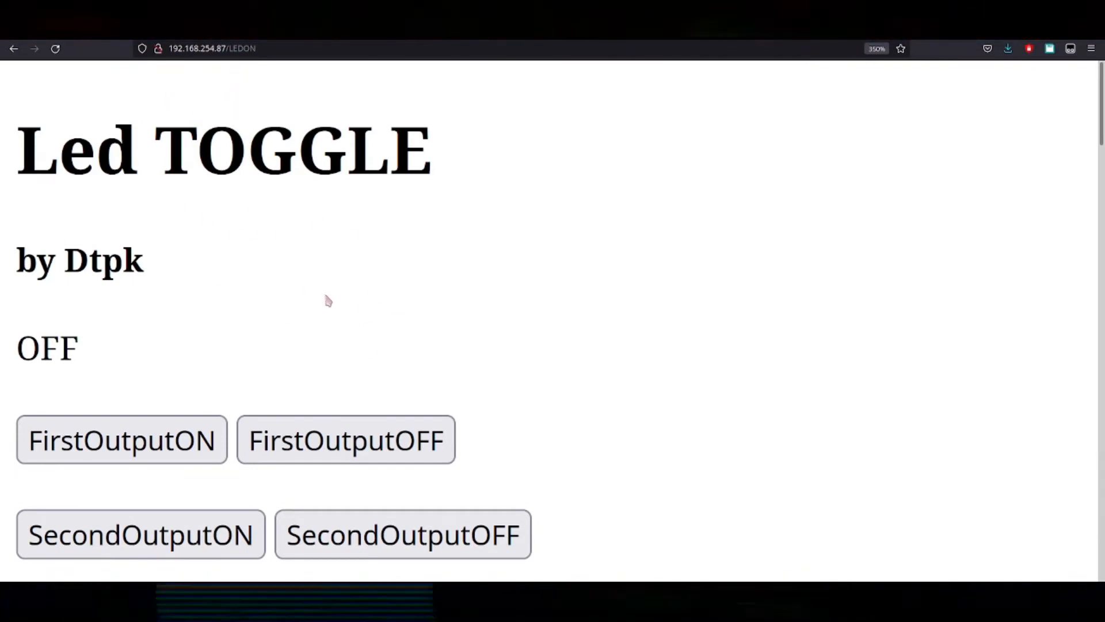